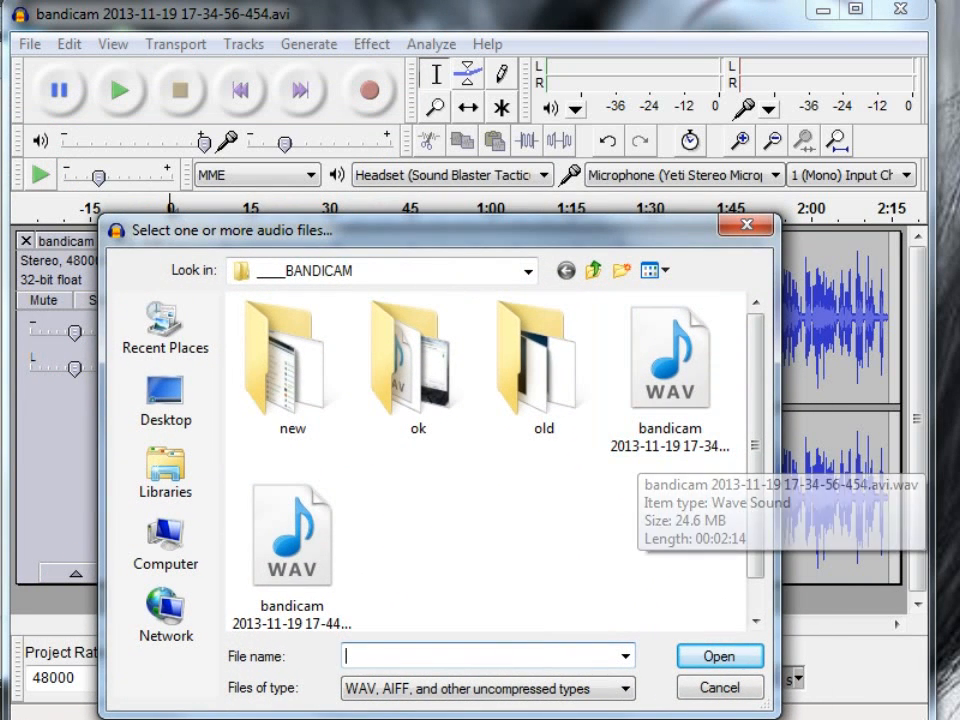
- Import the bandicam WAV recording into the project as a stereo track
click(292, 536)
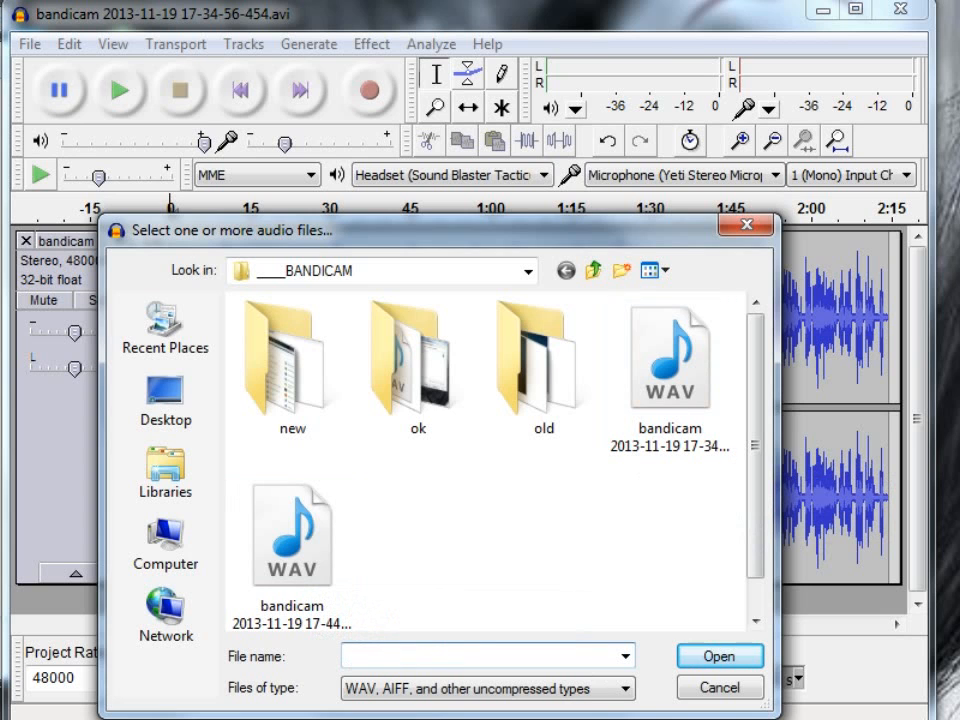
click(720, 656)
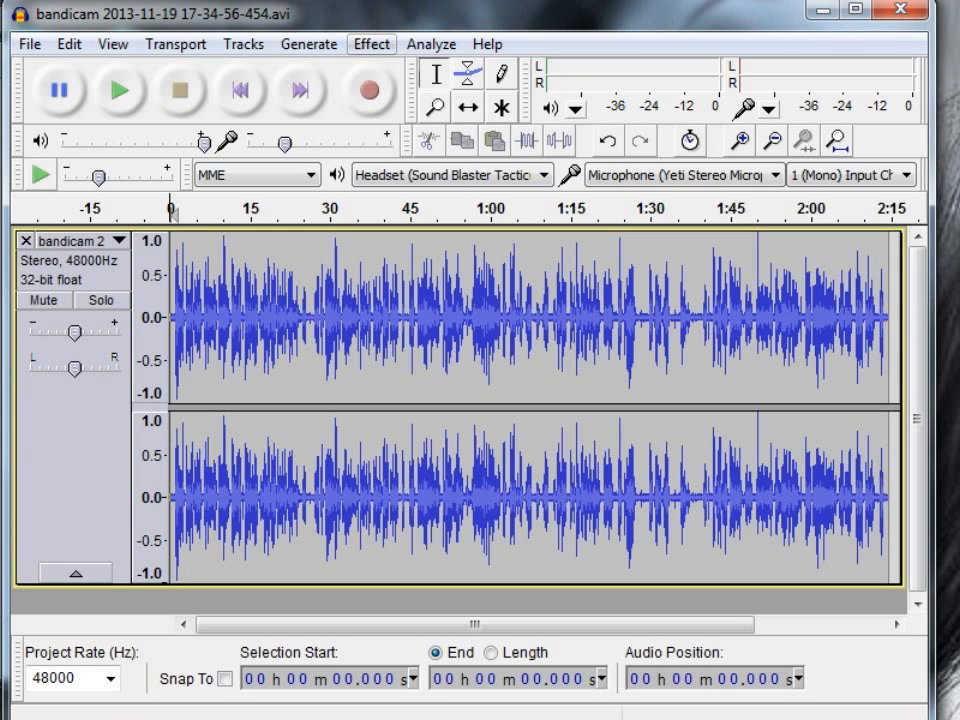
- Mark a quiet noise-only stretch around 1:38 after glancing at the Effect menu
click(372, 44)
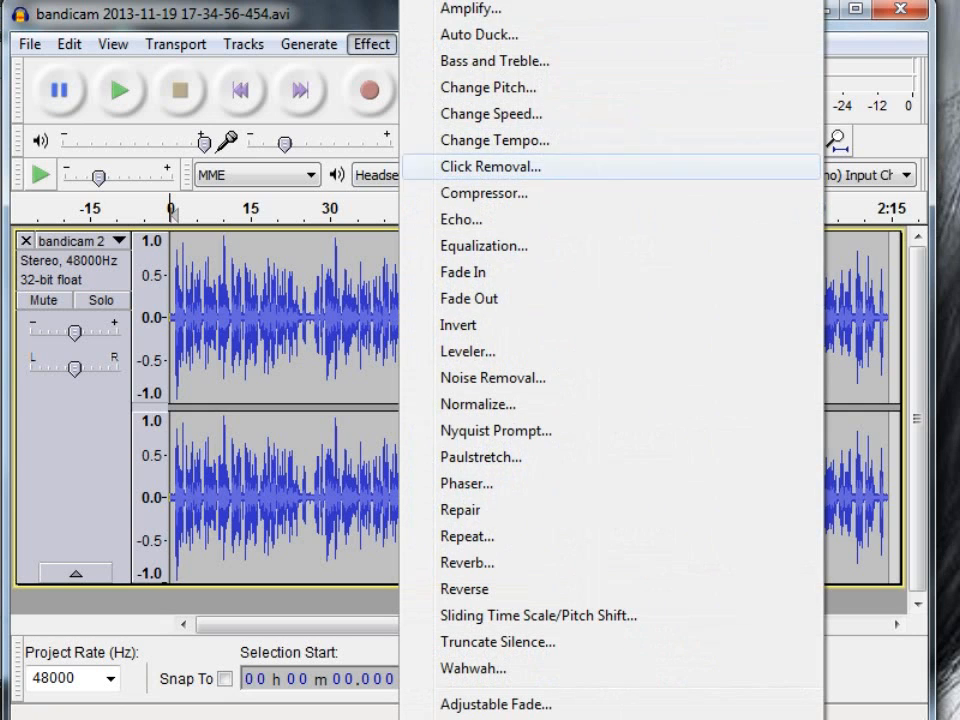
mouse_move(492, 378)
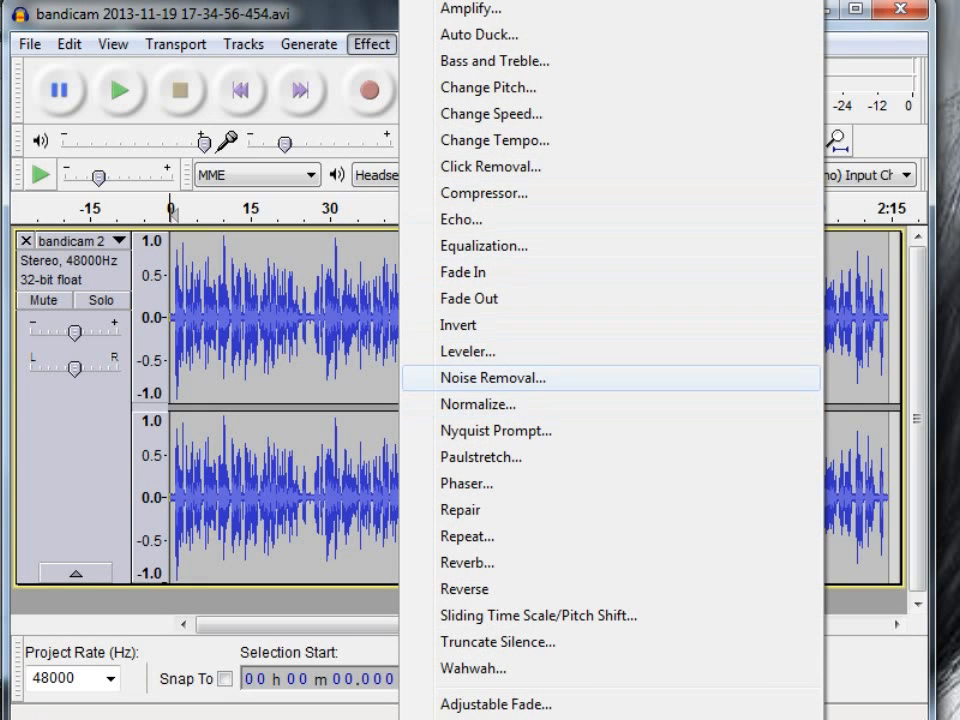
click(492, 376)
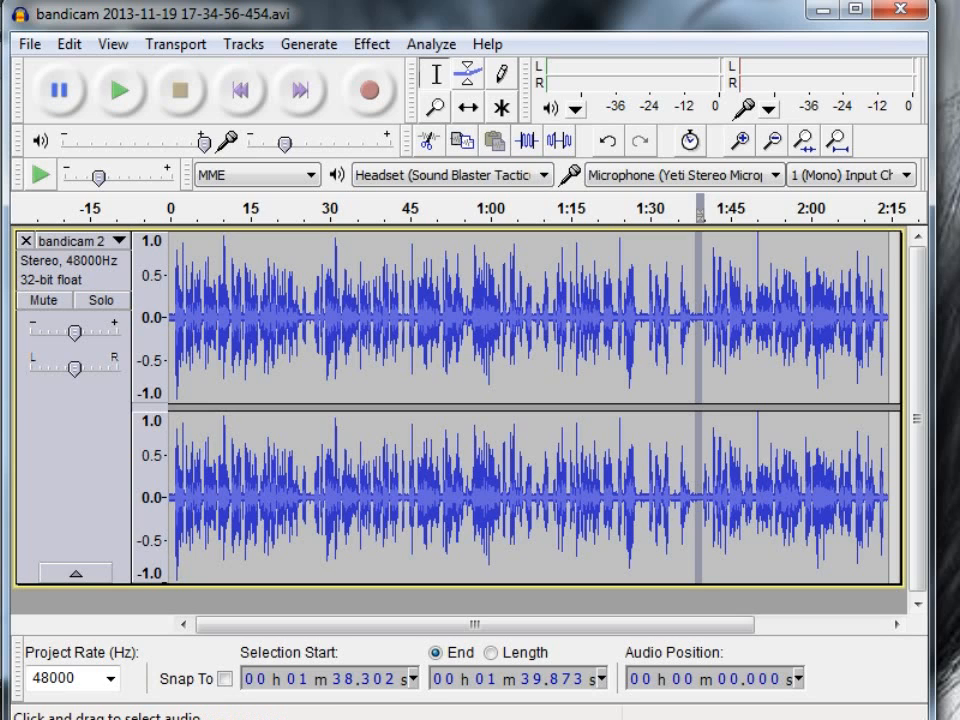
- Capture a noise profile from the quiet selection via Noise Removal
click(372, 44)
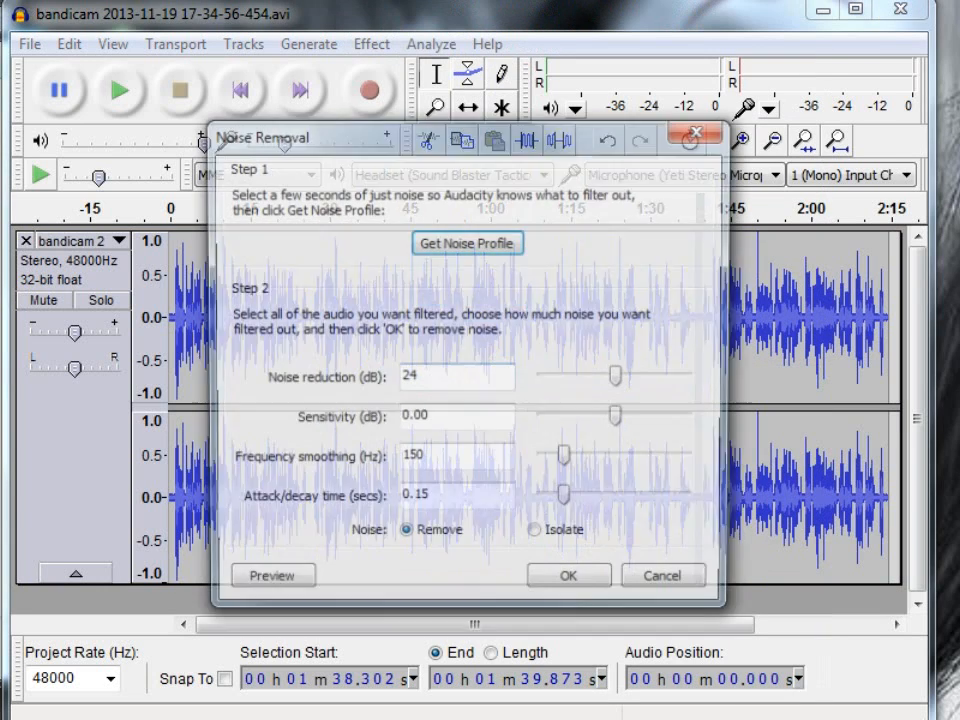
click(568, 576)
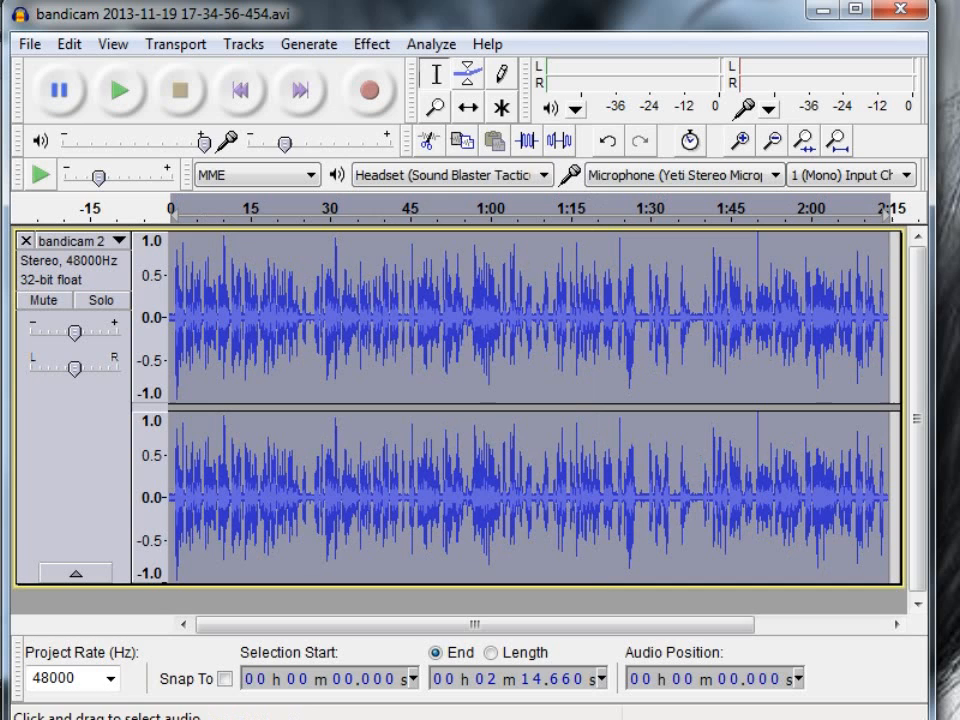
- Try noise reduction at 0, 48, 35 and 25 dB, settle on 24 dB, and apply it
click(370, 44)
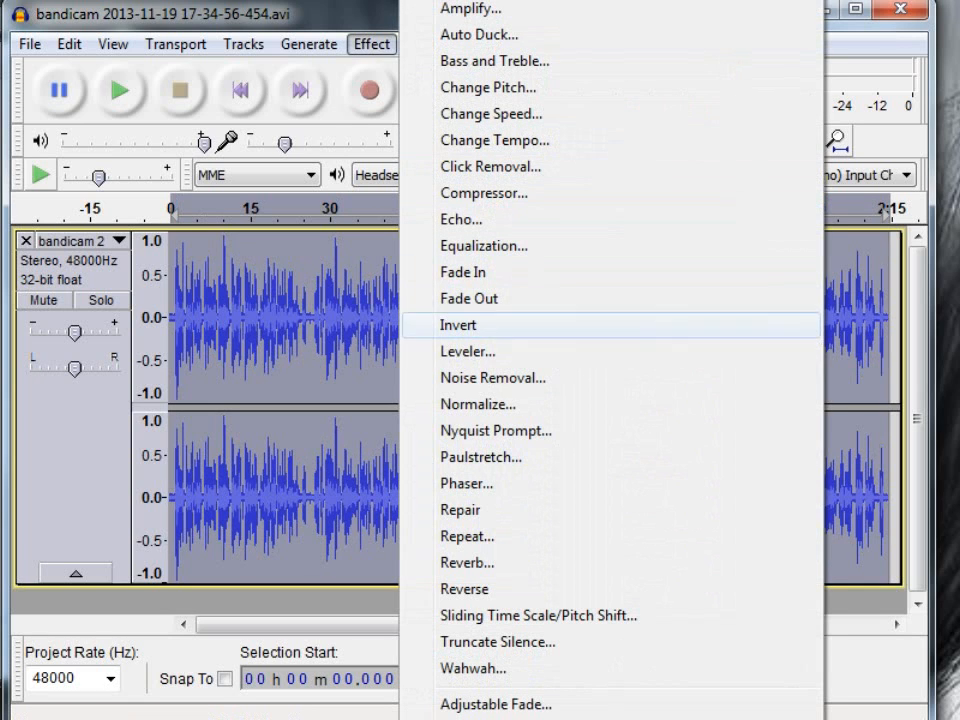
click(492, 378)
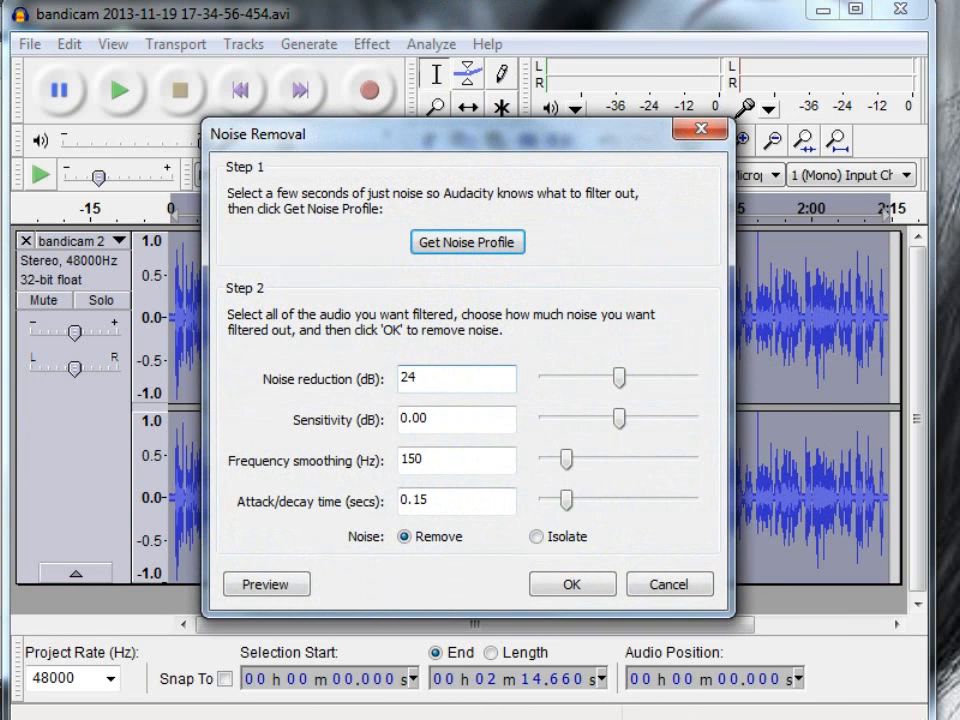
drag(616, 376, 544, 376)
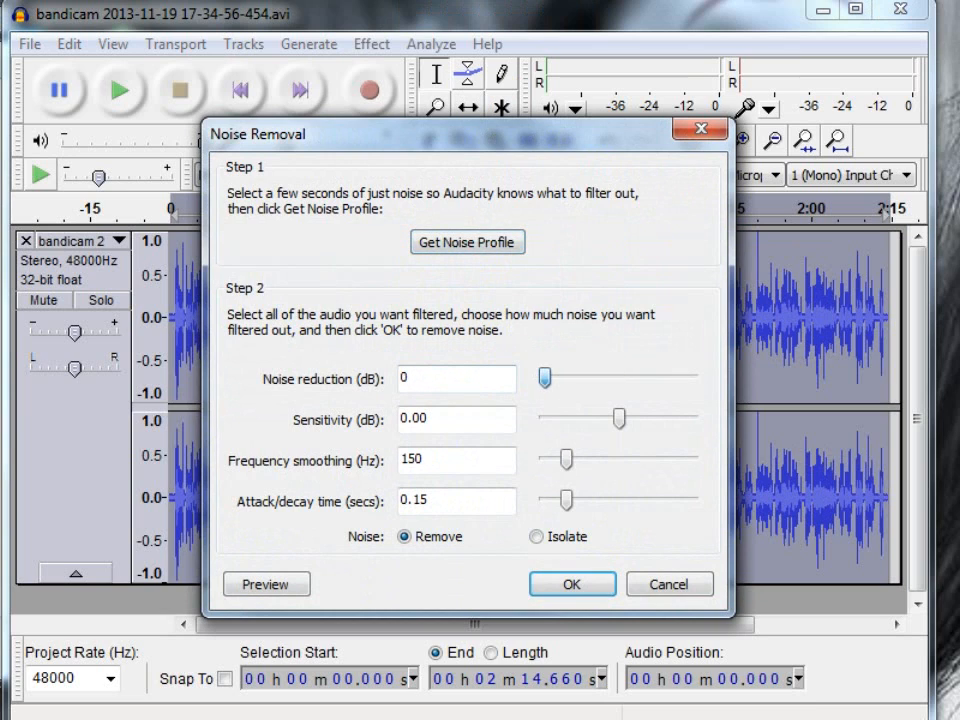
drag(544, 378, 690, 378)
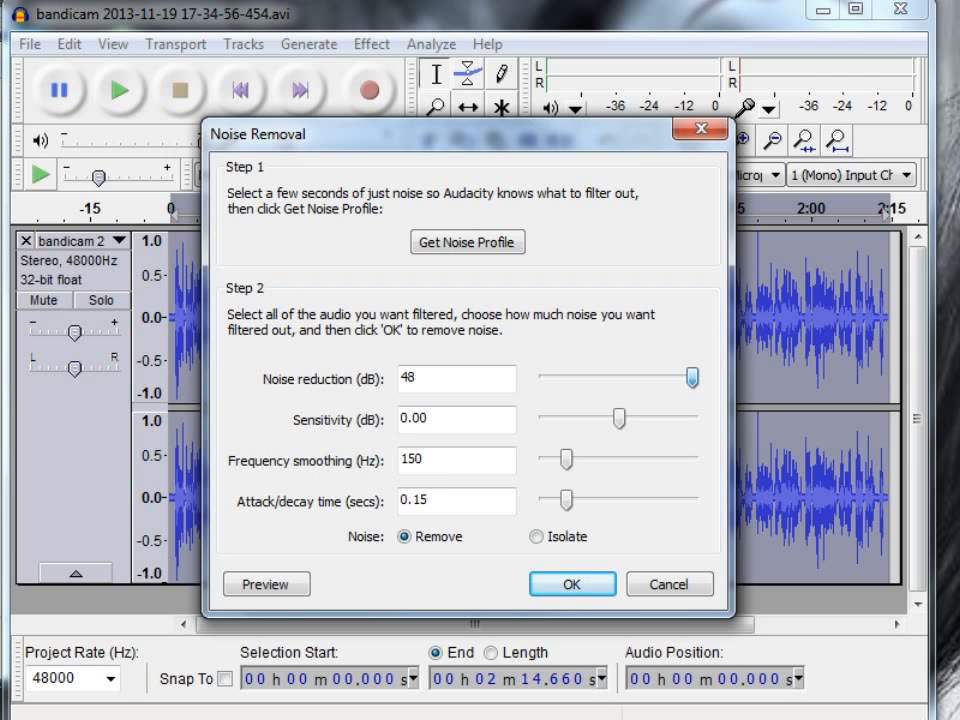
drag(690, 378, 650, 378)
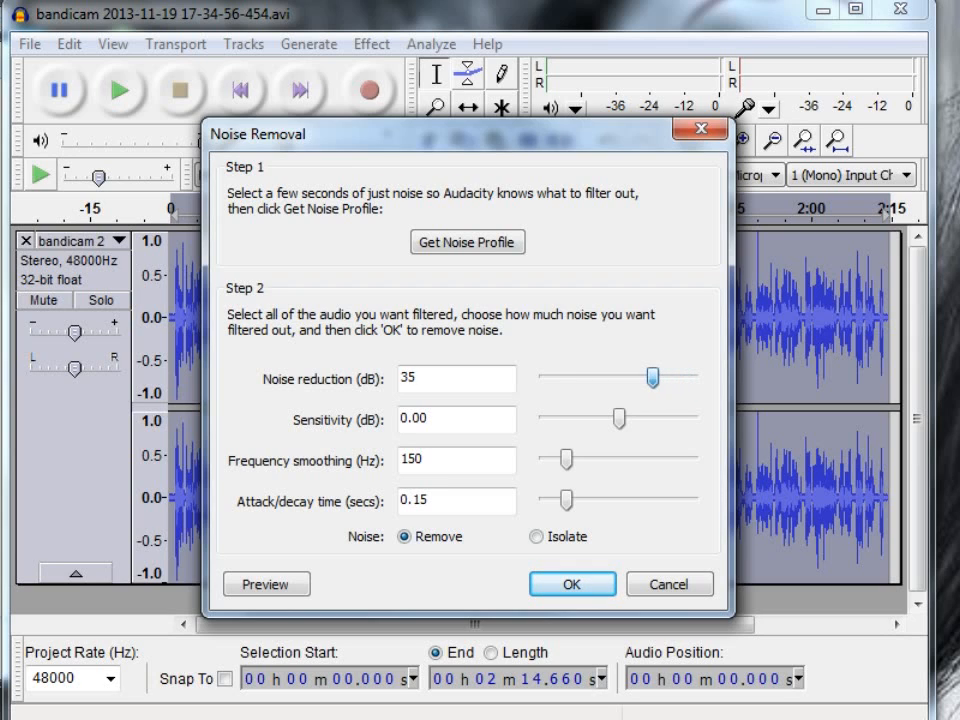
drag(650, 378, 618, 378)
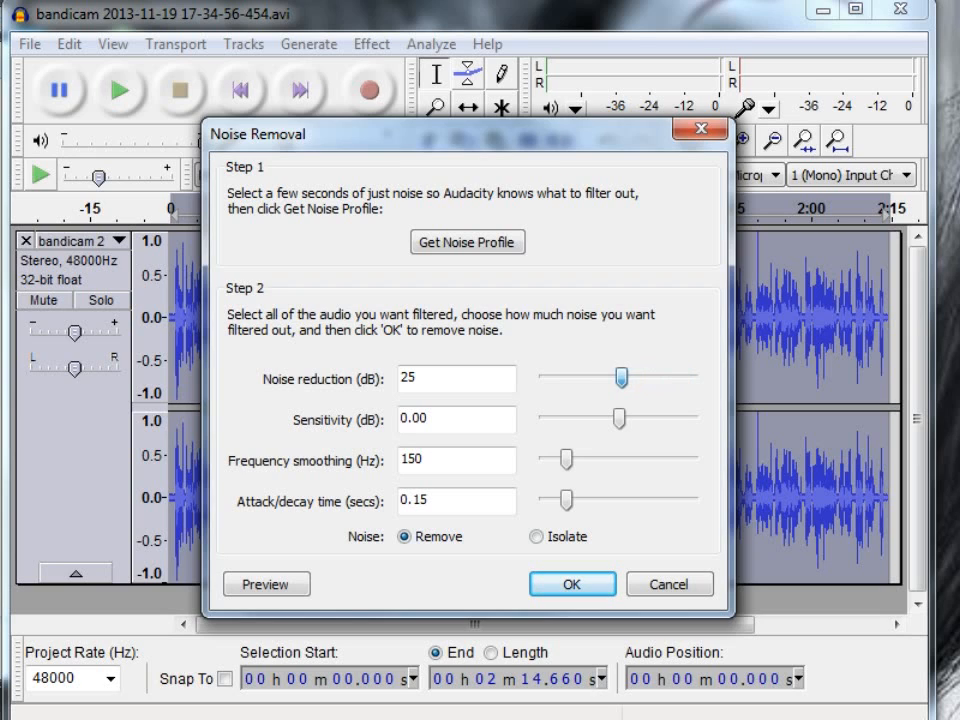
drag(620, 378, 616, 378)
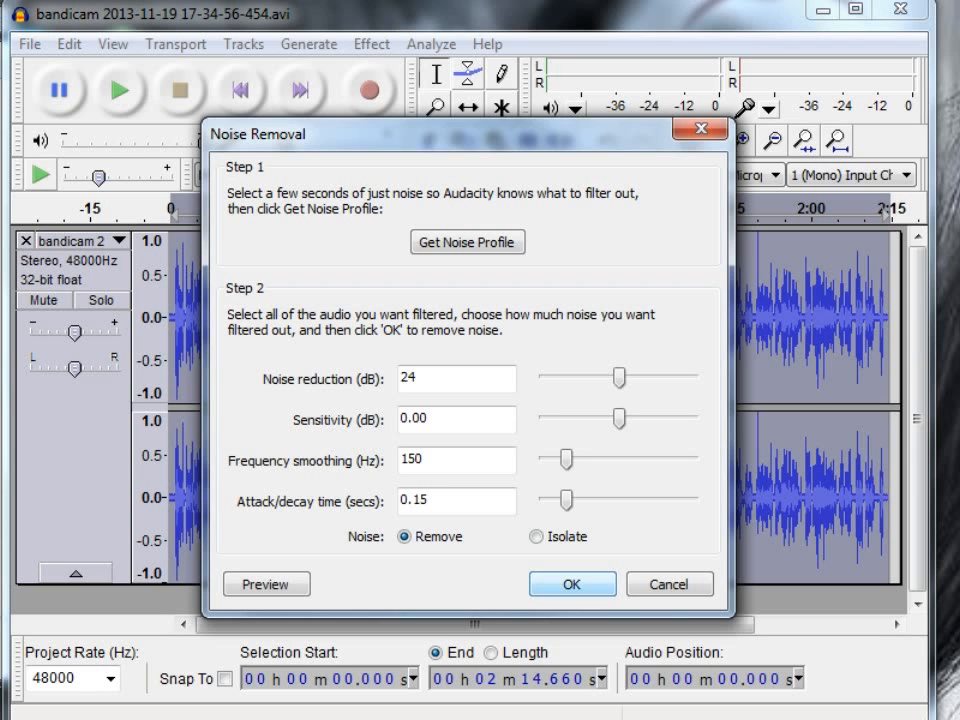
click(572, 584)
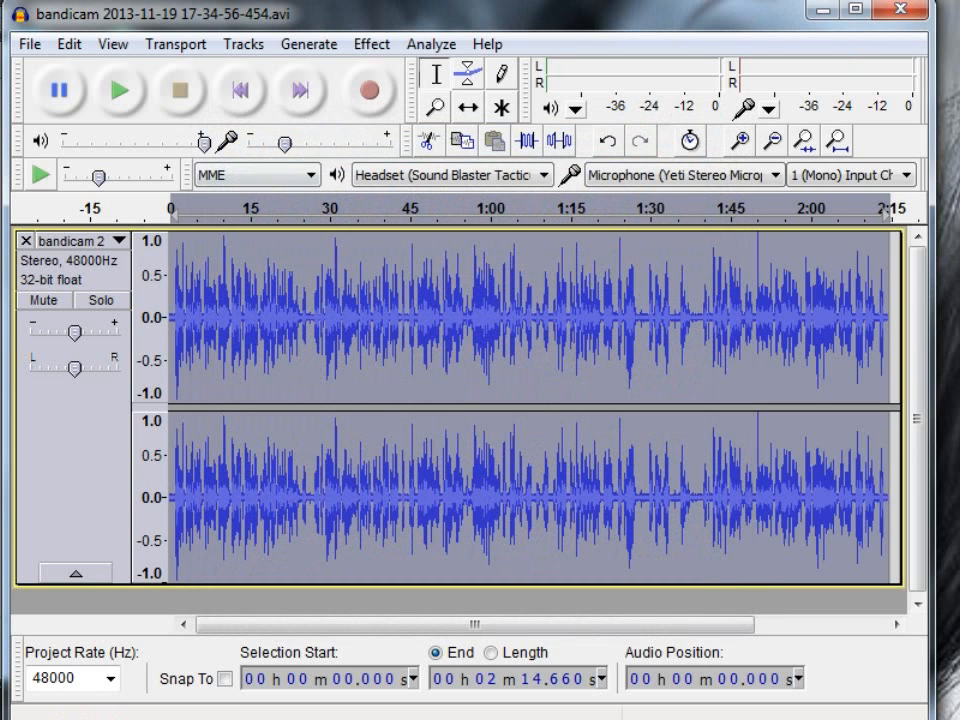
click(120, 90)
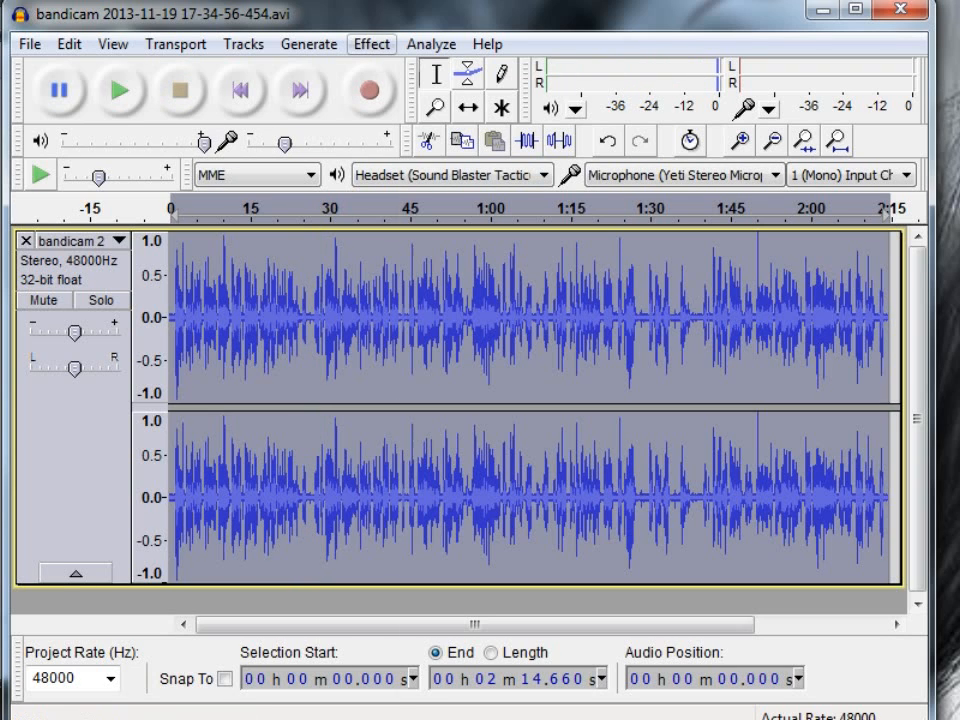
click(372, 44)
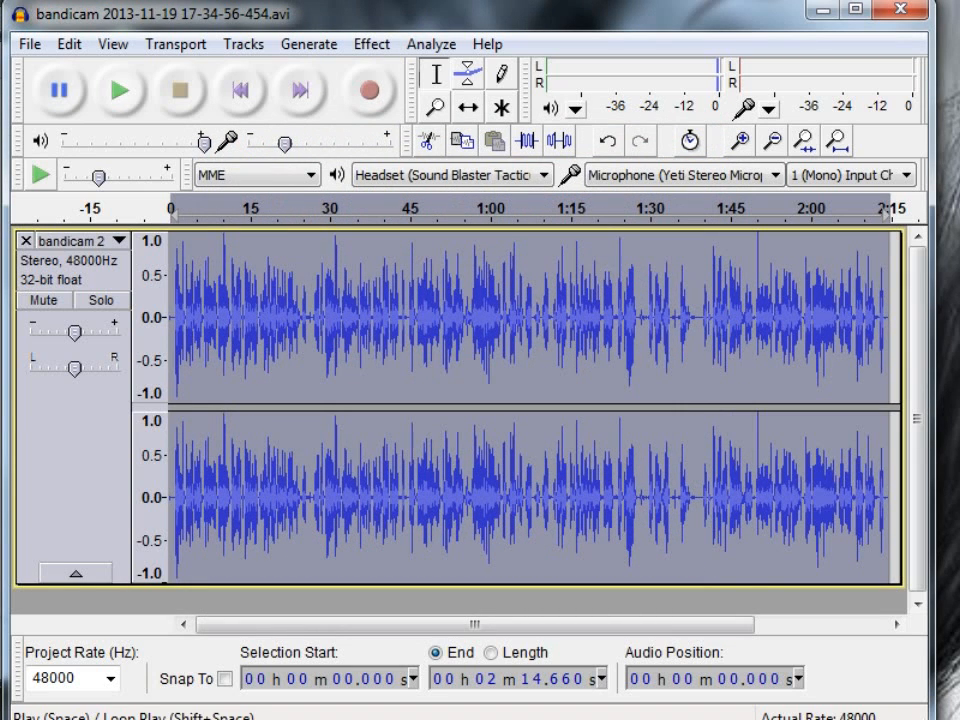
mouse_move(120, 90)
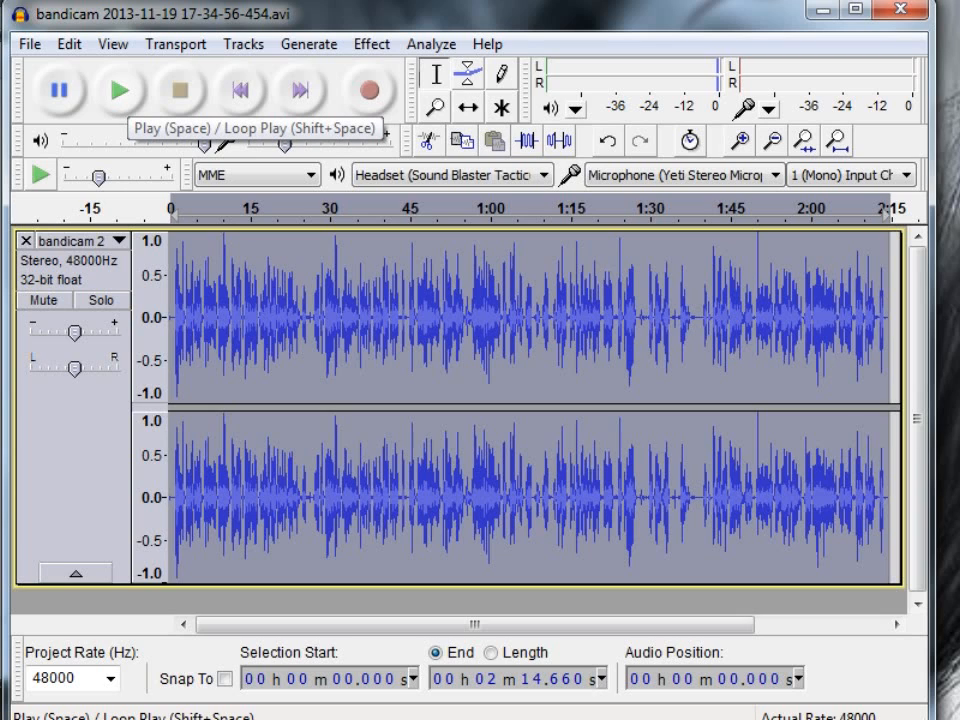
- Play the opening of the cleaned recording to hear the result
click(120, 88)
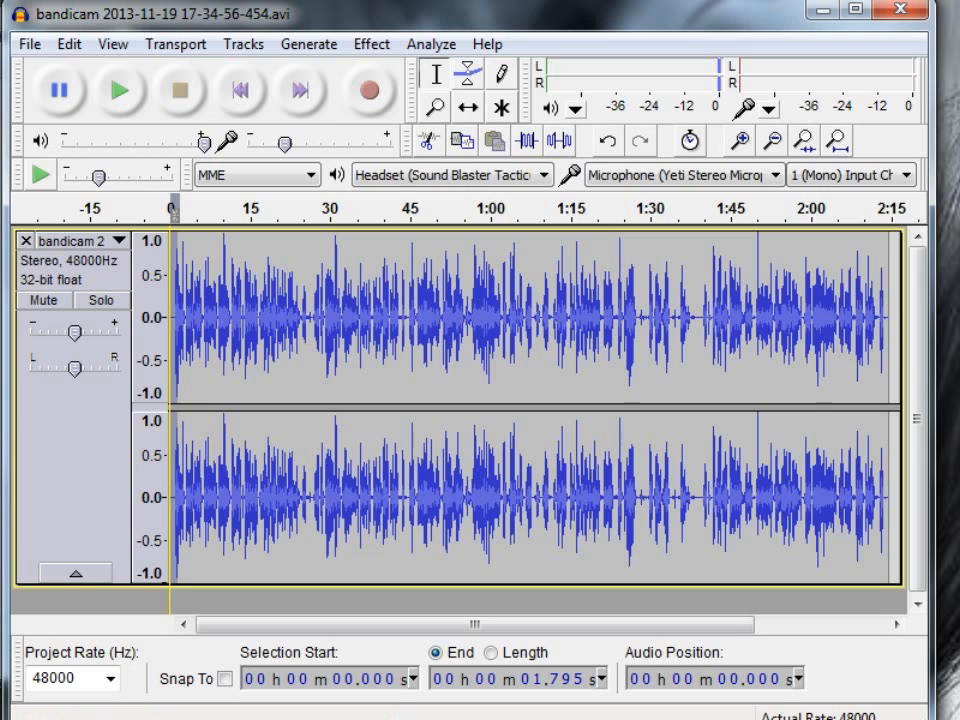
- Stop, select the whole track, and replay the opening twice to compare the cleaned sound
click(120, 88)
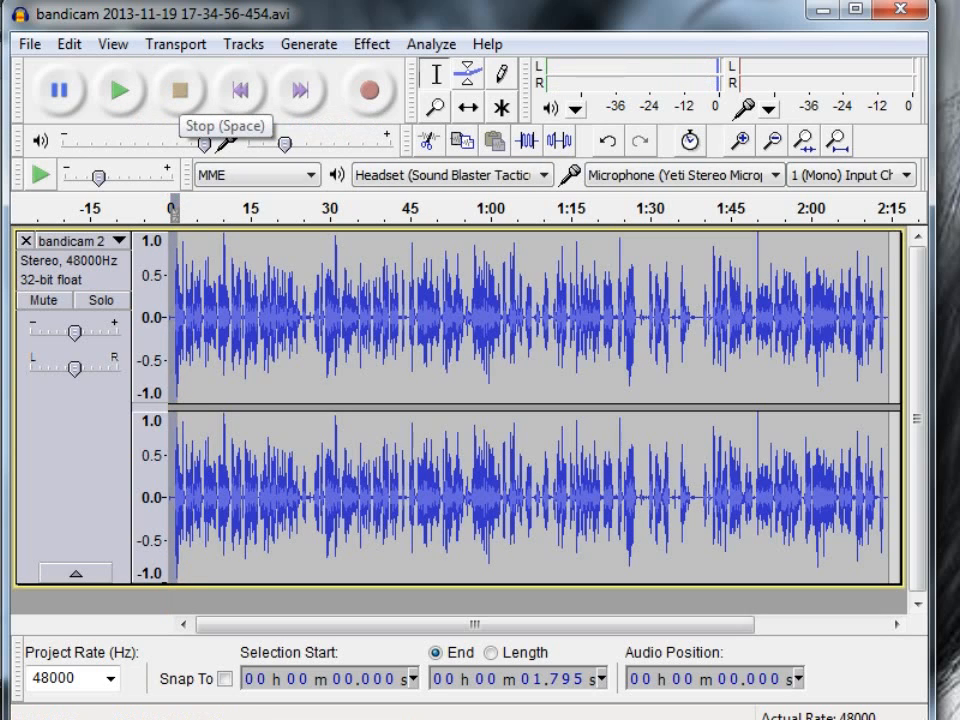
click(68, 48)
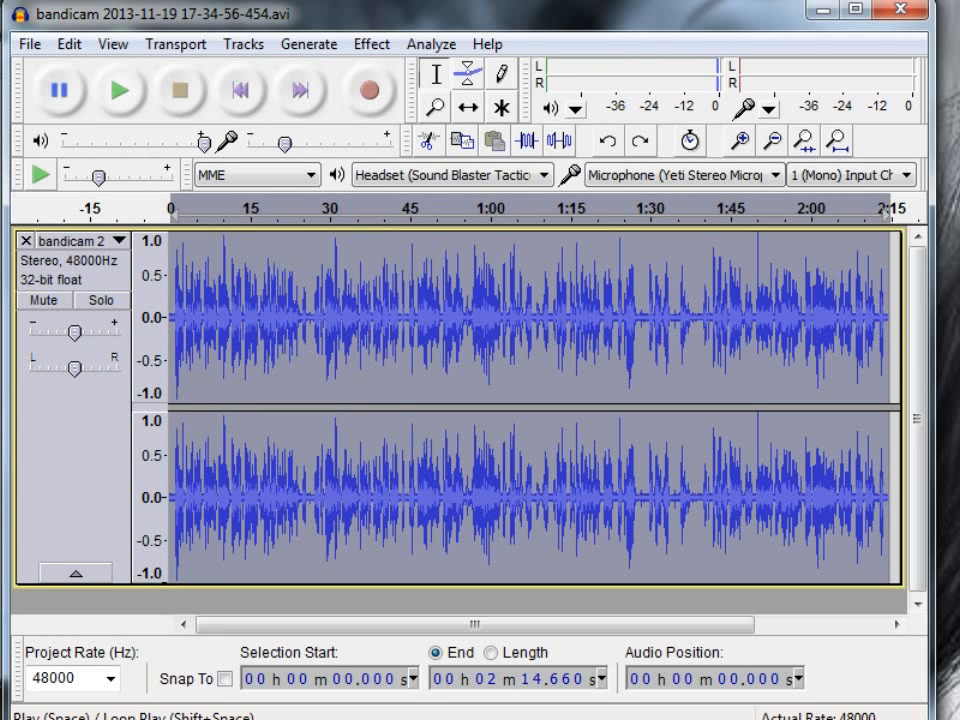
click(120, 90)
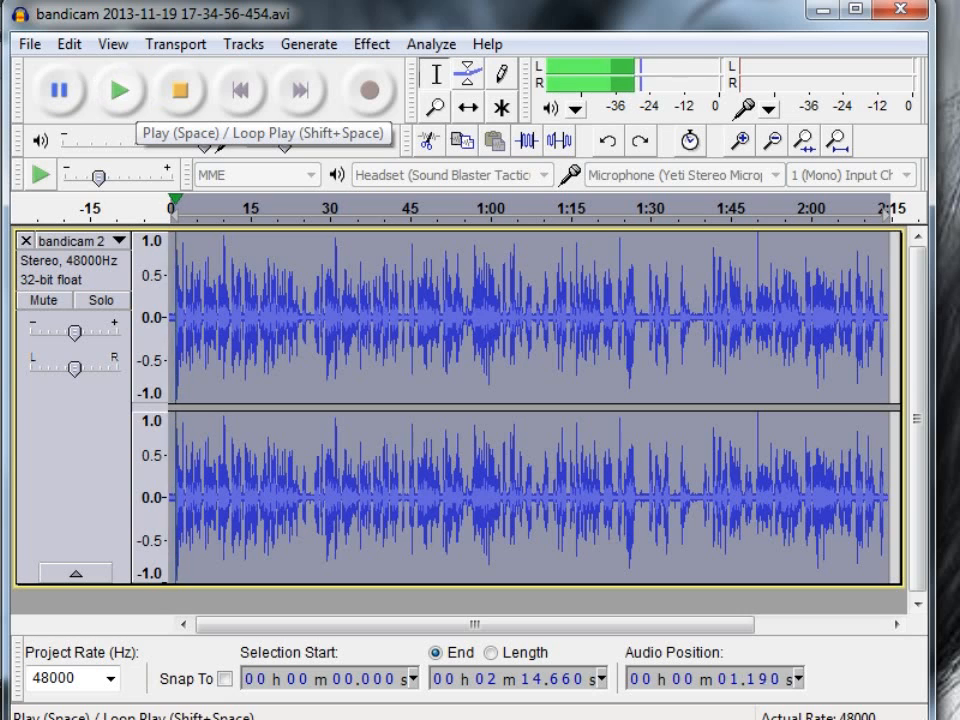
click(68, 44)
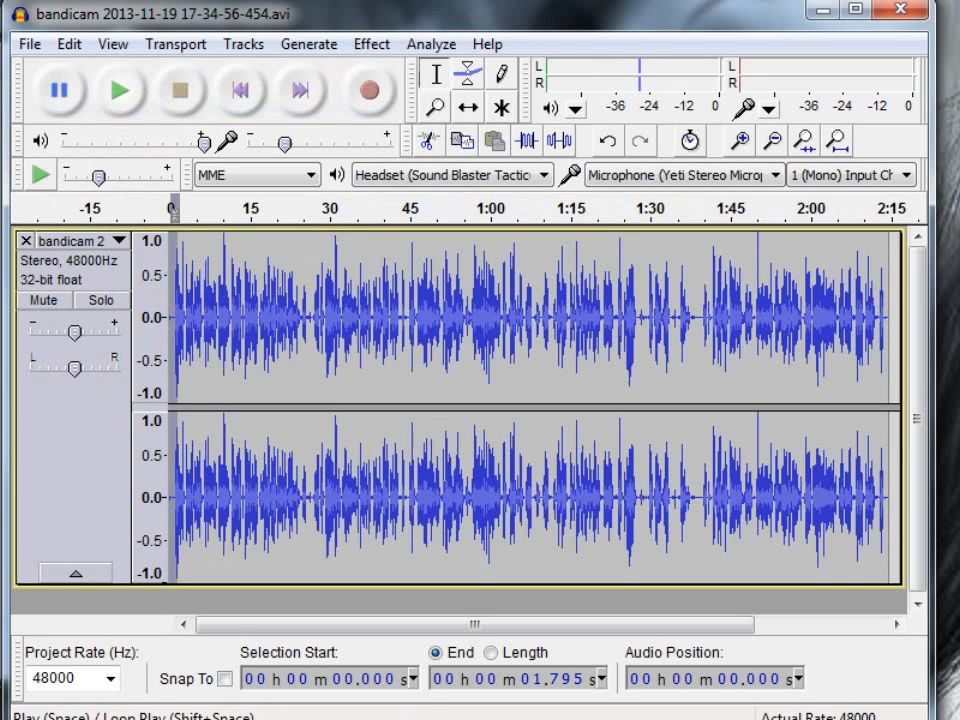
mouse_move(120, 90)
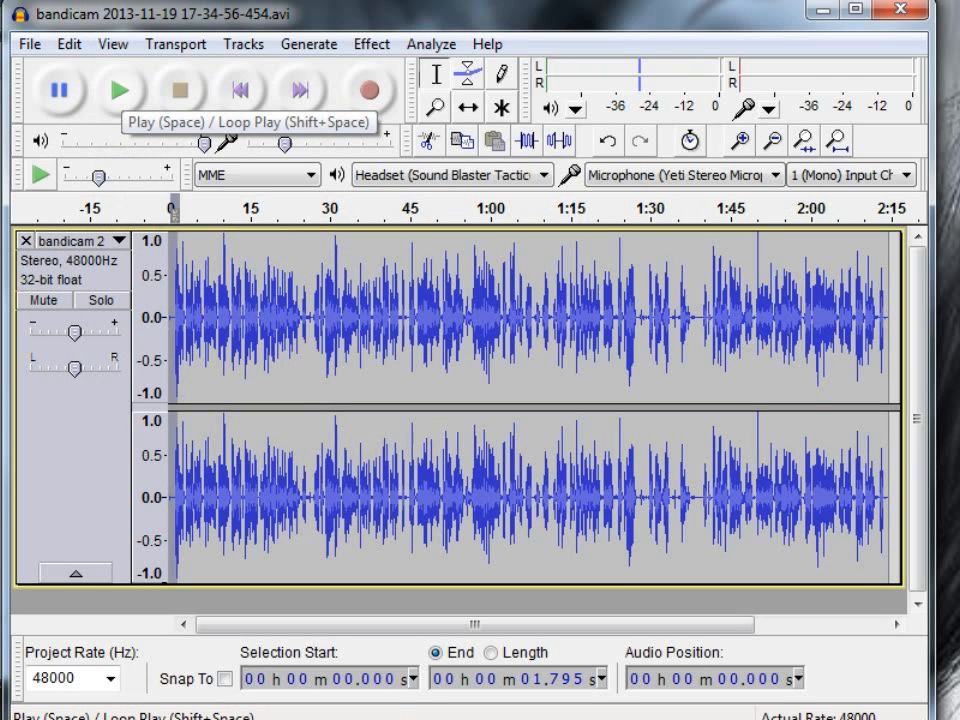
click(118, 90)
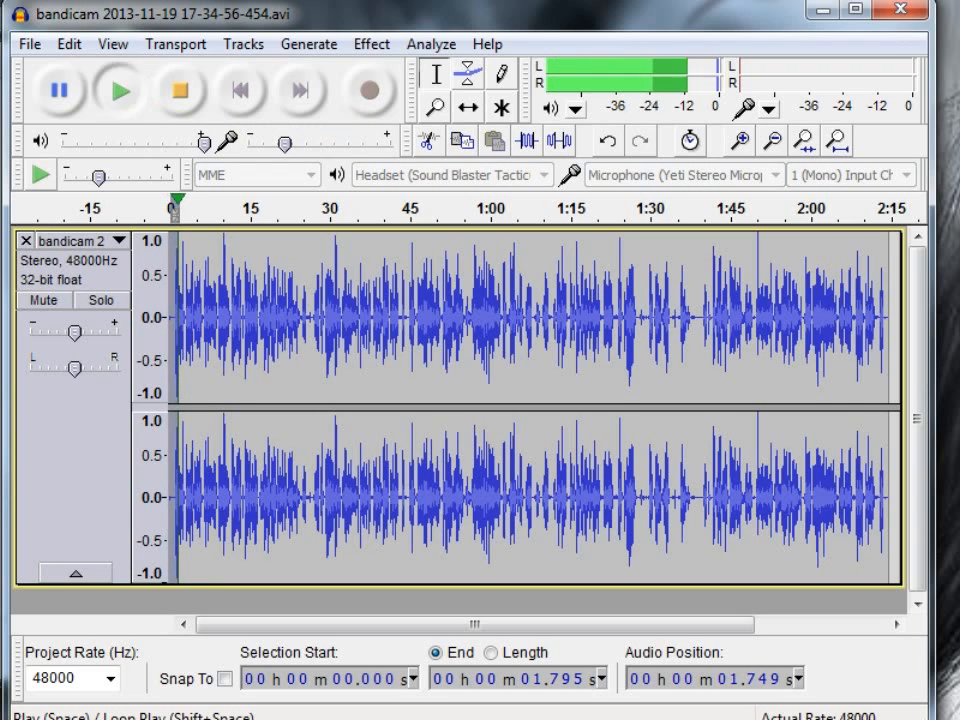
click(176, 88)
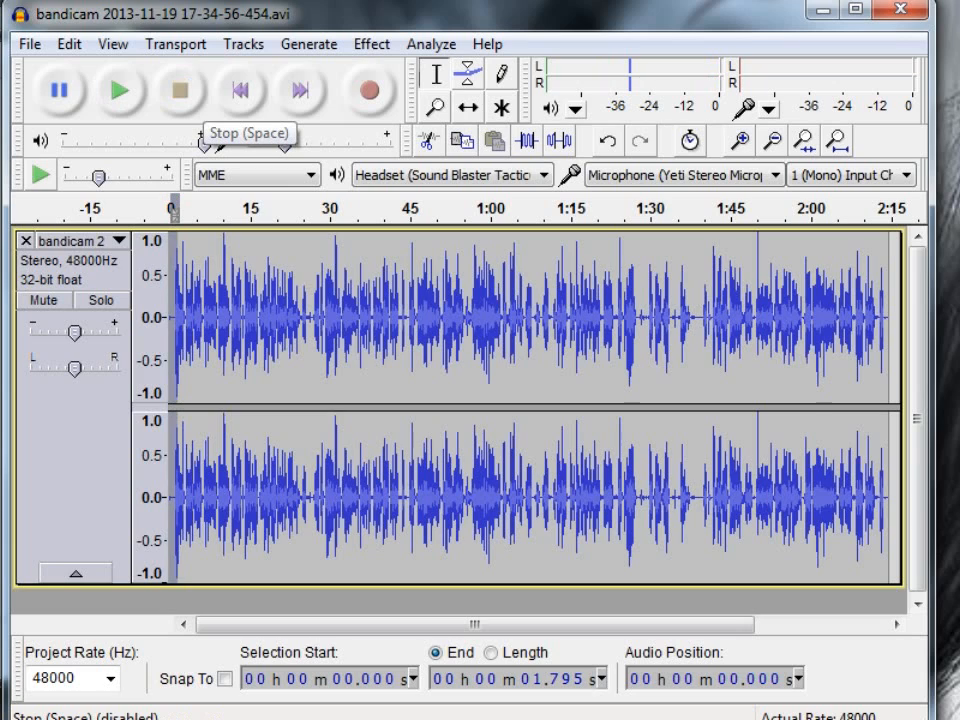